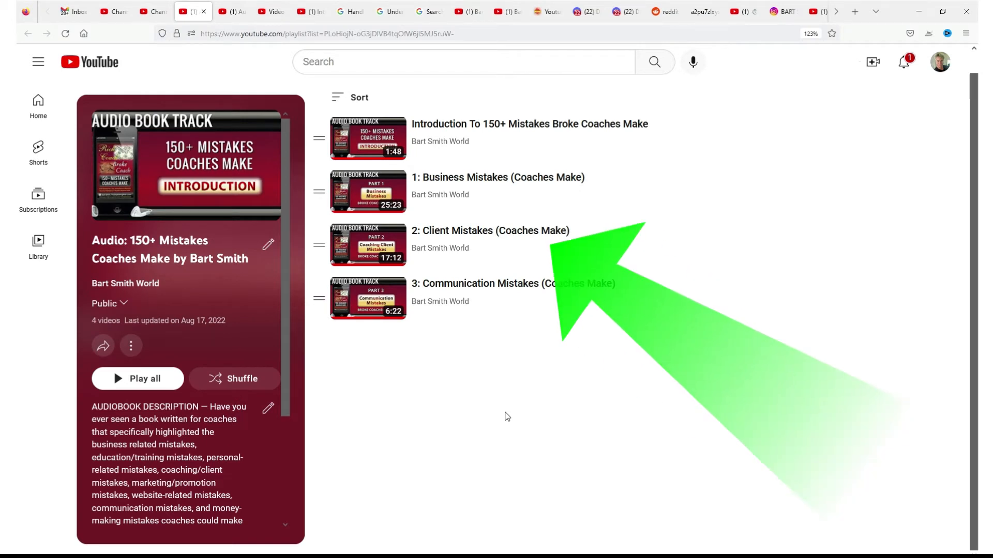
pyautogui.moveTo(508, 402)
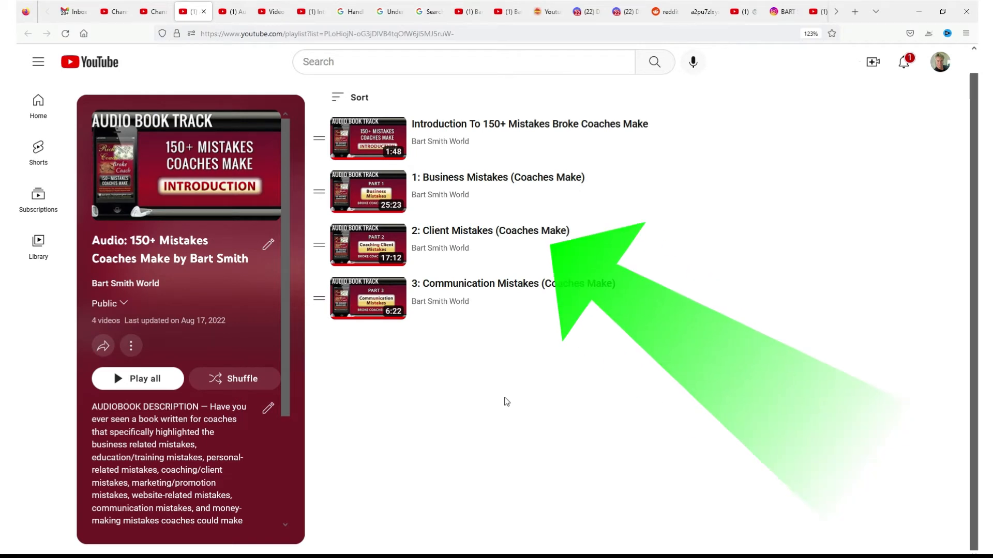
pyautogui.moveTo(570, 147)
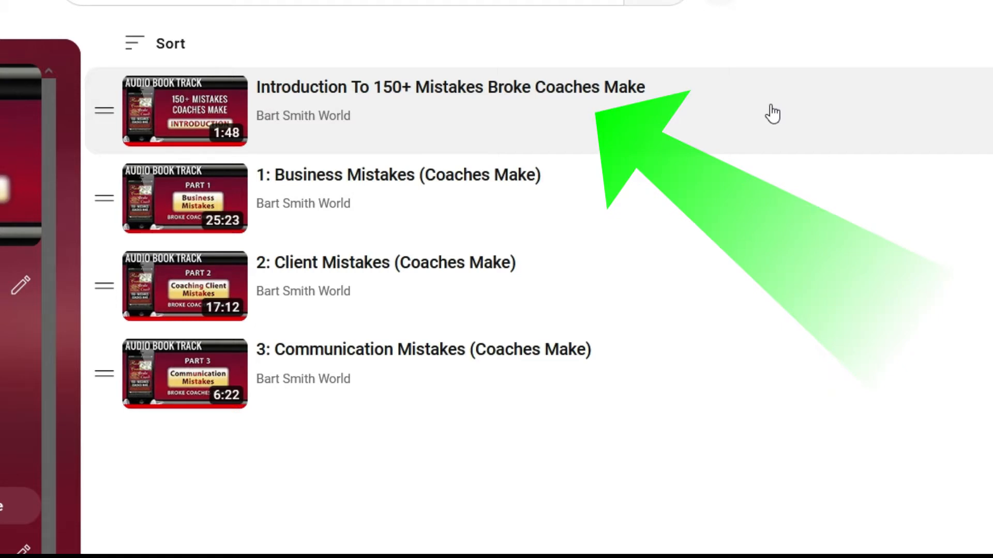
pyautogui.moveTo(704, 189)
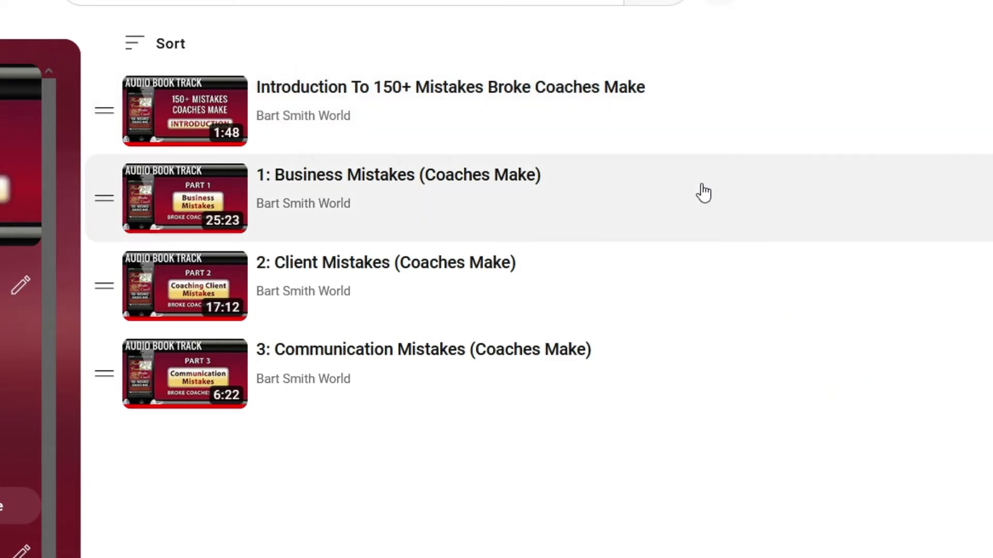
pyautogui.moveTo(739, 374)
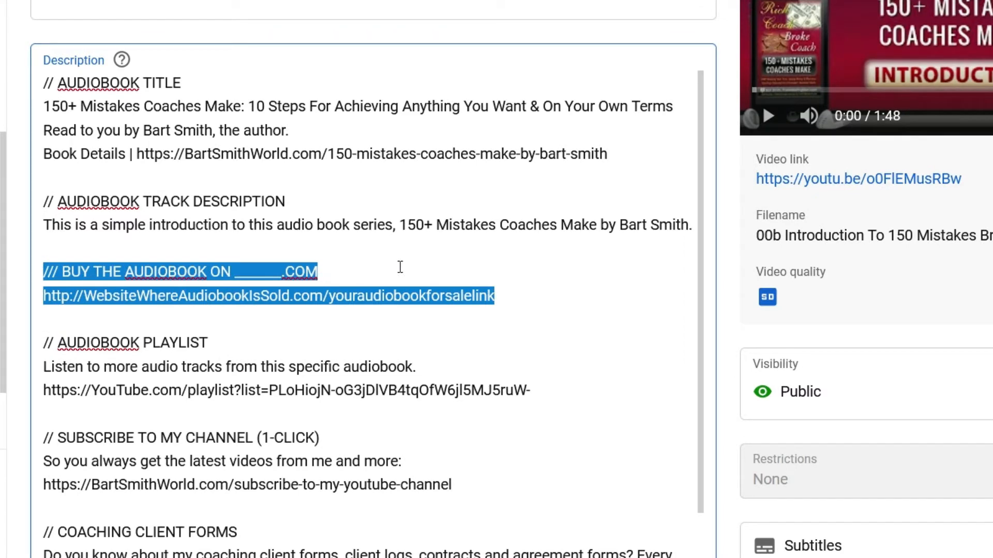
# Switch to the 11-video audiobook playlist and scroll through its tracks from introduction to part 10
pyautogui.click(318, 272)
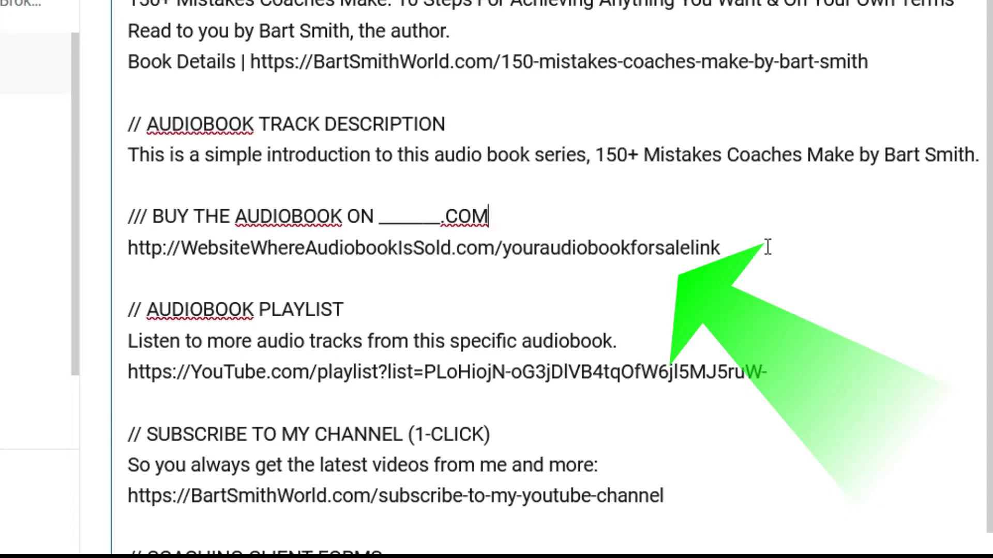
pyautogui.moveTo(777, 284)
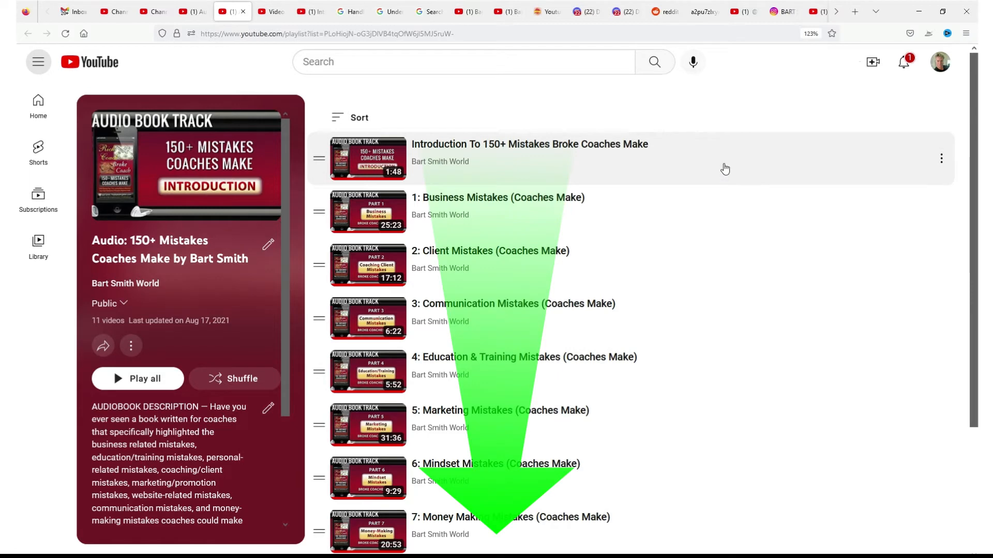
pyautogui.scroll(-3)
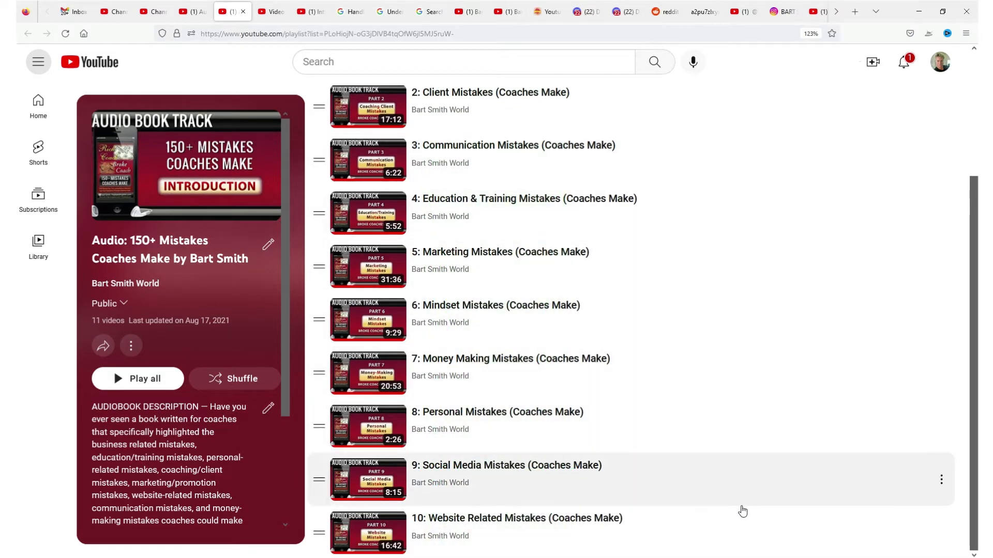
pyautogui.moveTo(746, 394)
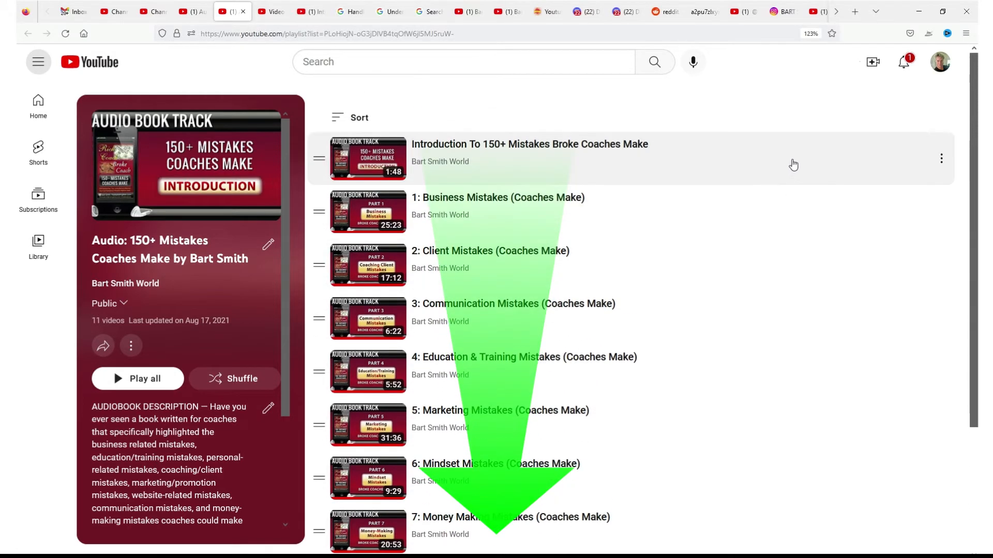
pyautogui.scroll(-3)
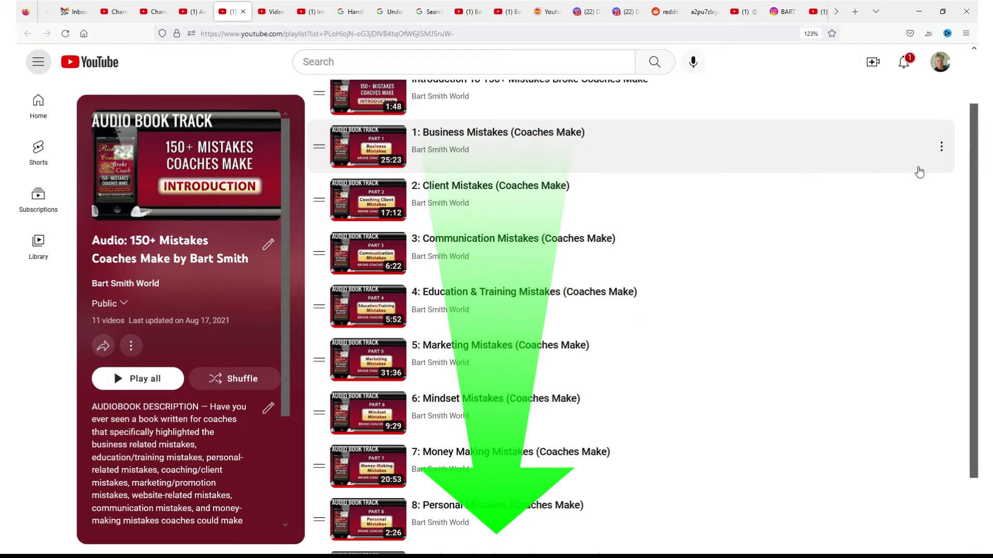
pyautogui.scroll(-3)
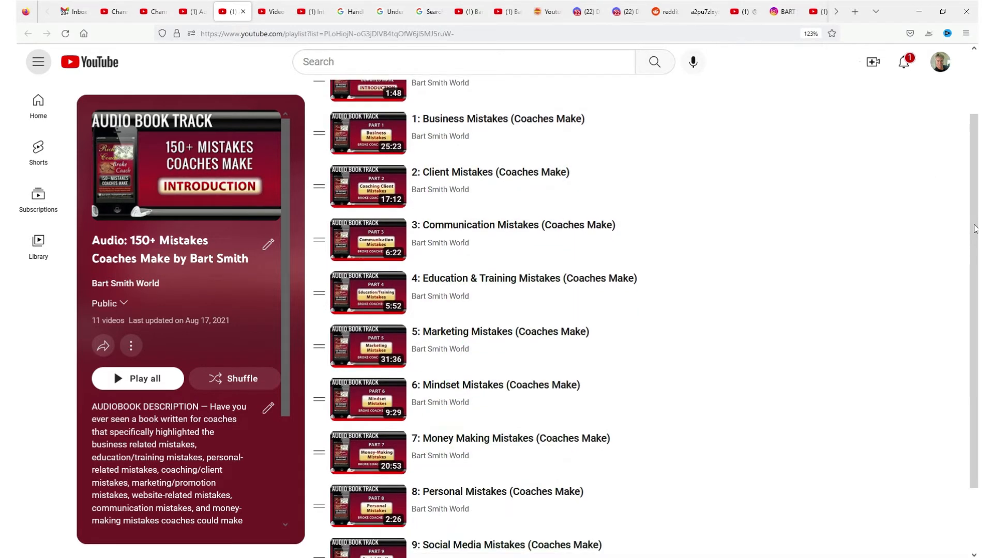
pyautogui.scroll(-3)
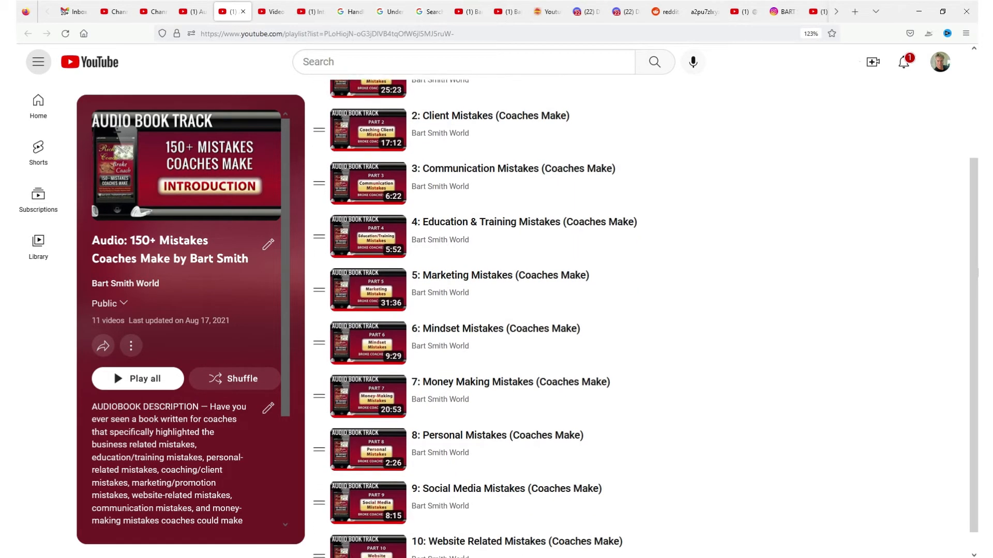
pyautogui.scroll(-3)
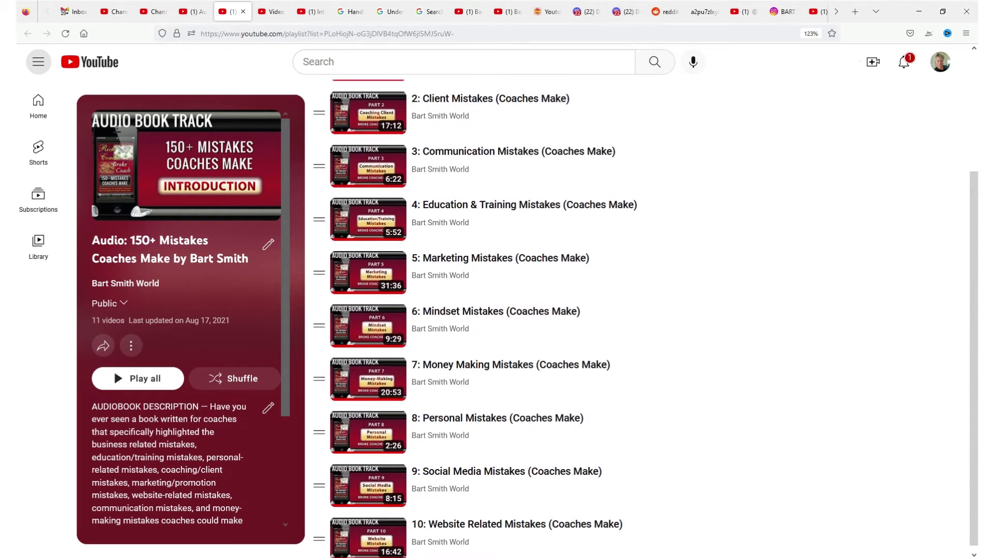
pyautogui.scroll(3)
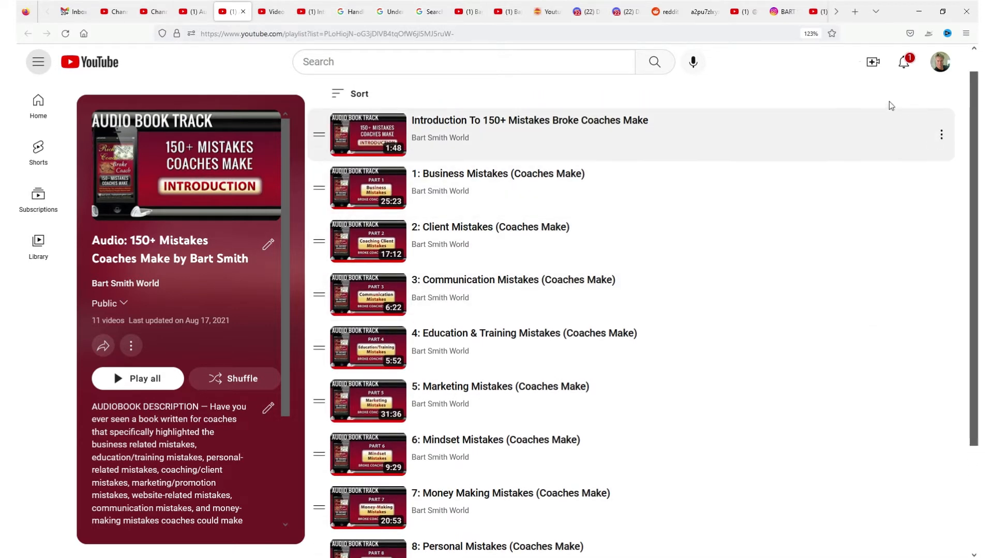
pyautogui.moveTo(798, 85)
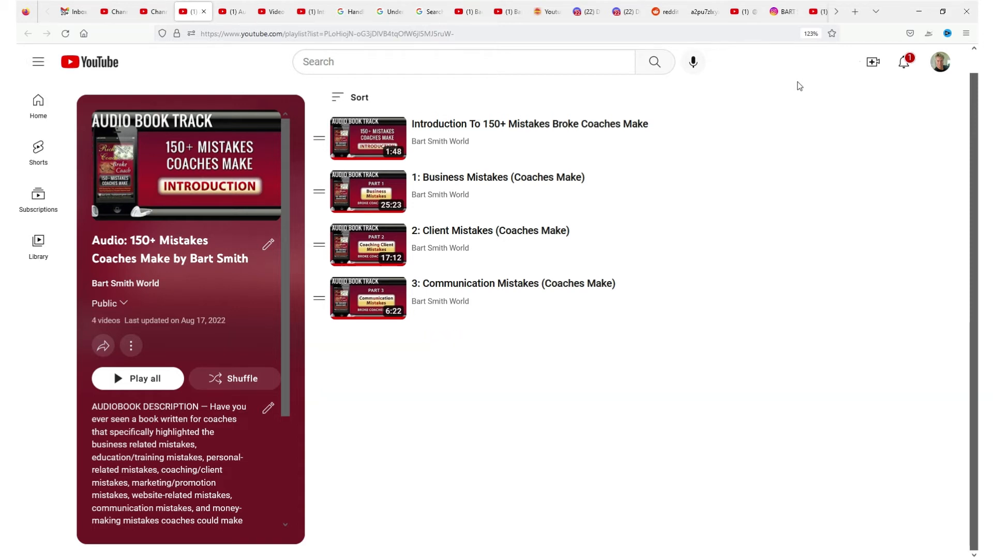
pyautogui.moveTo(774, 404)
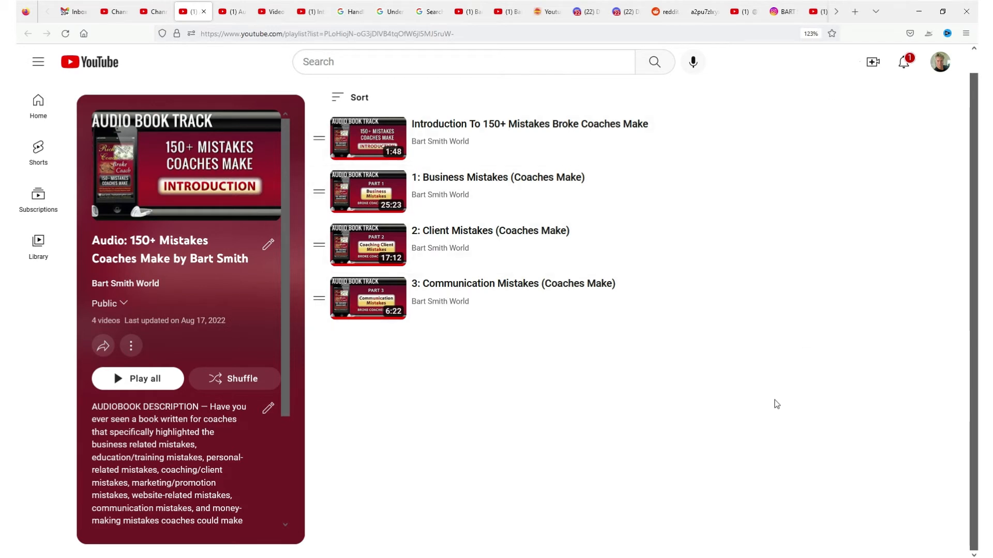
pyautogui.moveTo(769, 402)
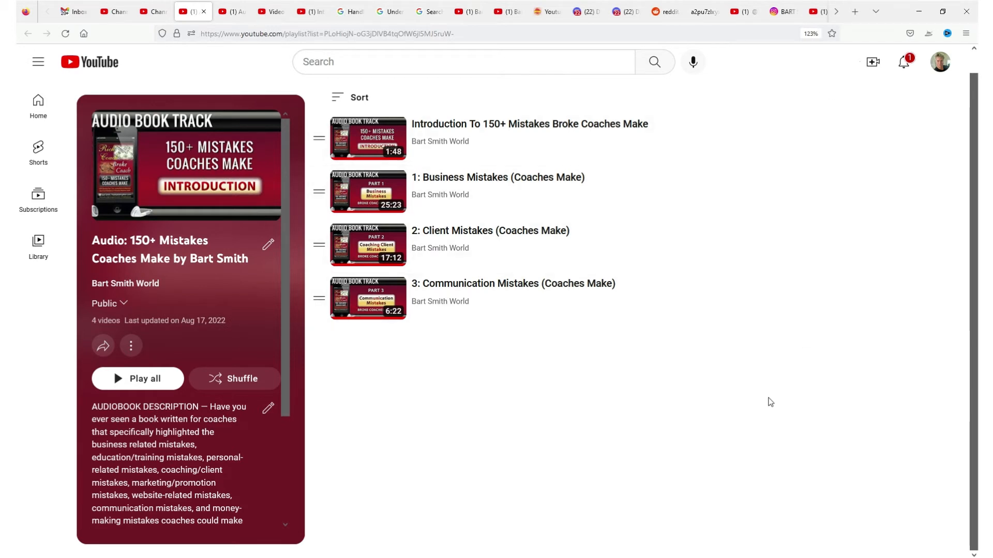
pyautogui.moveTo(768, 403)
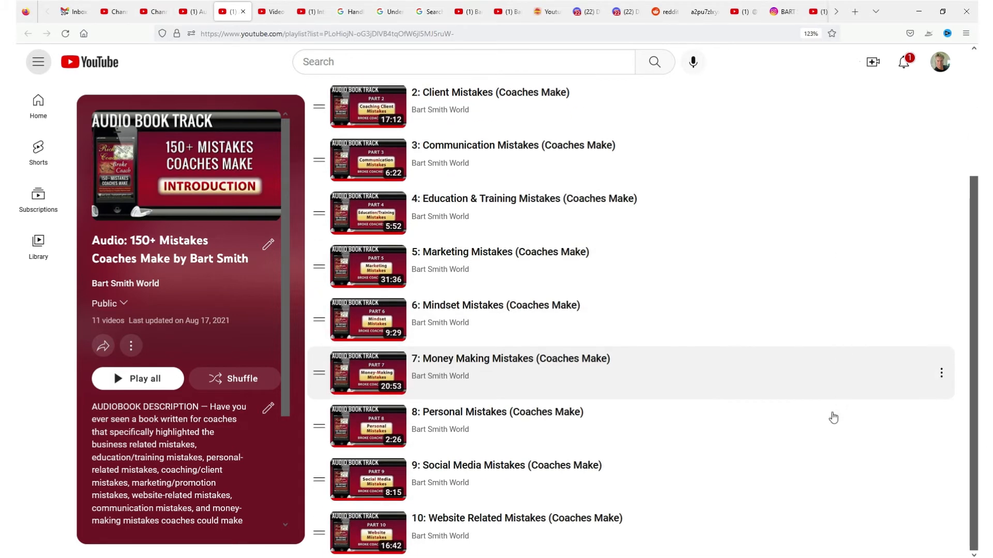
pyautogui.moveTo(789, 420)
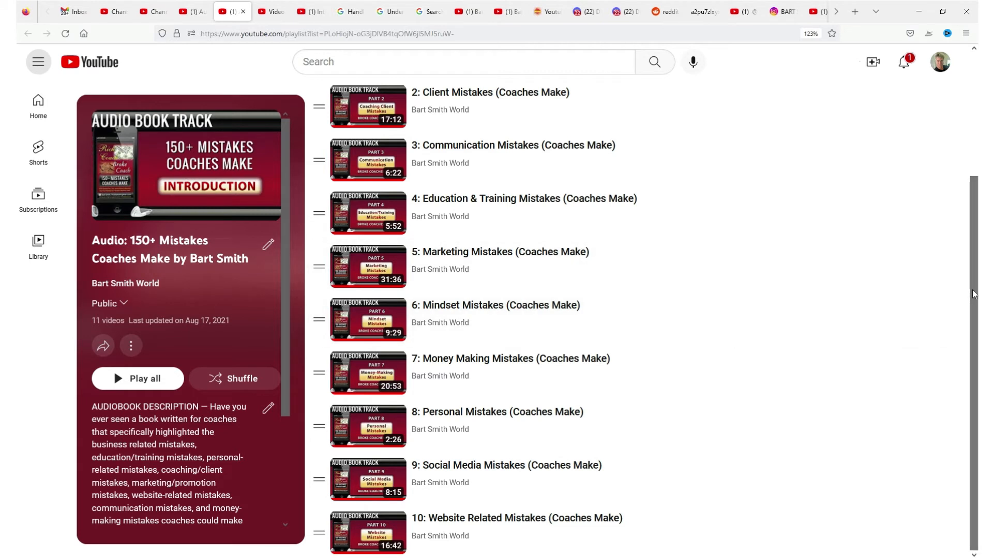
# Return to the 11-video playlist after viewing the 4-video one, and scroll to its later tracks
pyautogui.scroll(3)
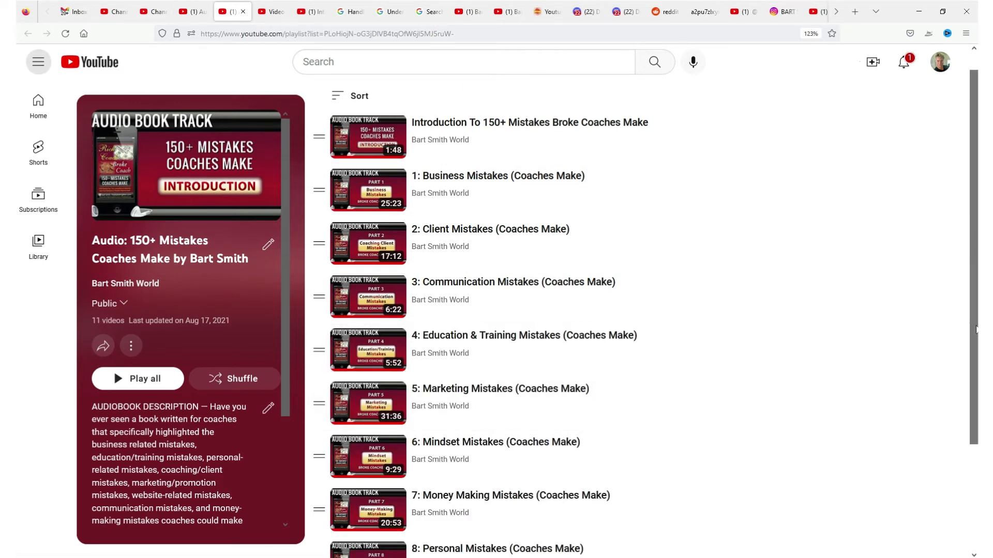
pyautogui.scroll(-3)
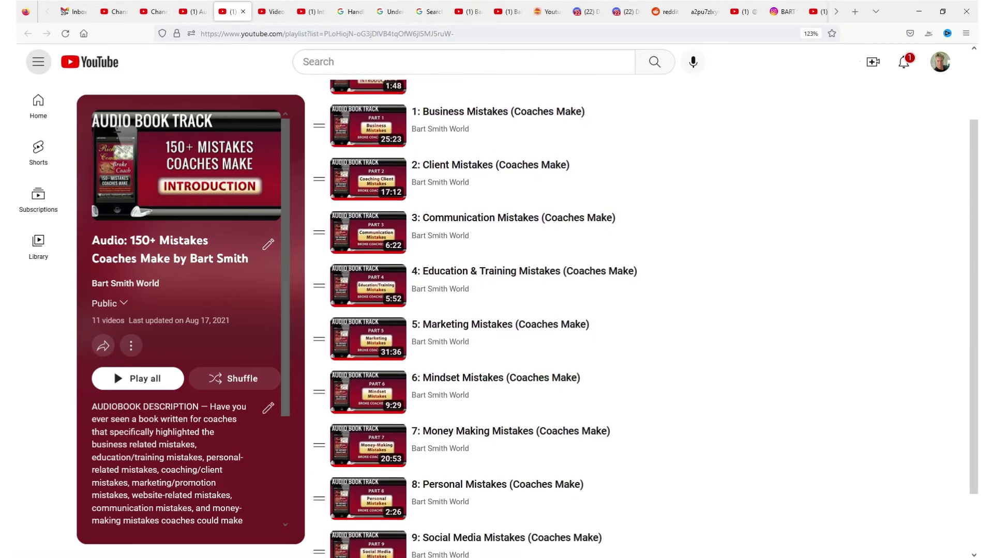
pyautogui.scroll(-3)
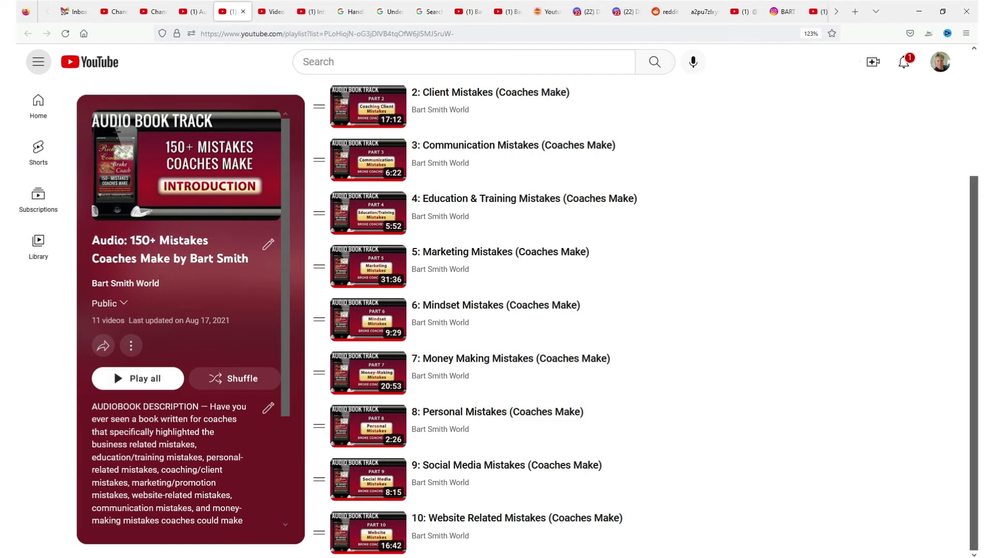
pyautogui.moveTo(940, 429)
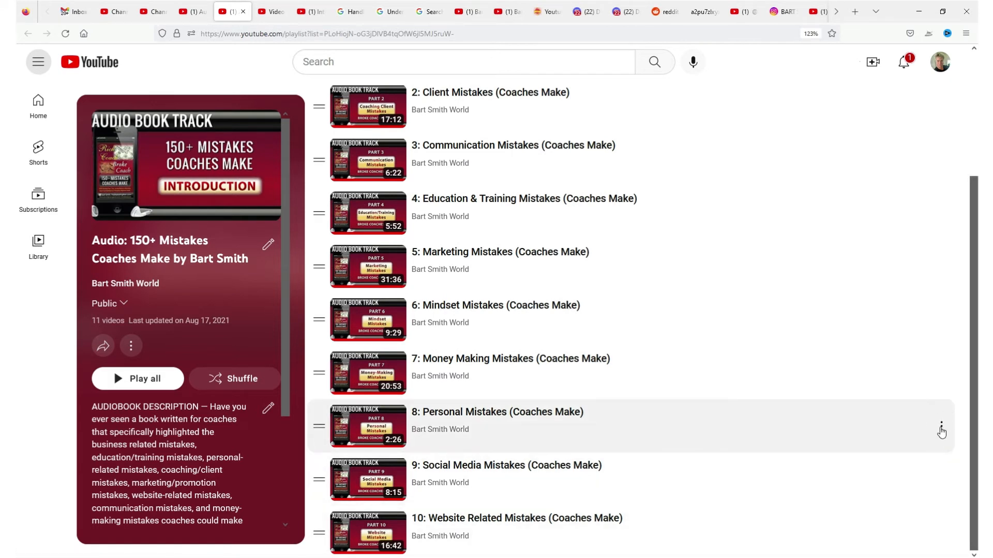
# Show the options menu for track 8, Personal Mistakes, including Remove from playlist
pyautogui.click(938, 429)
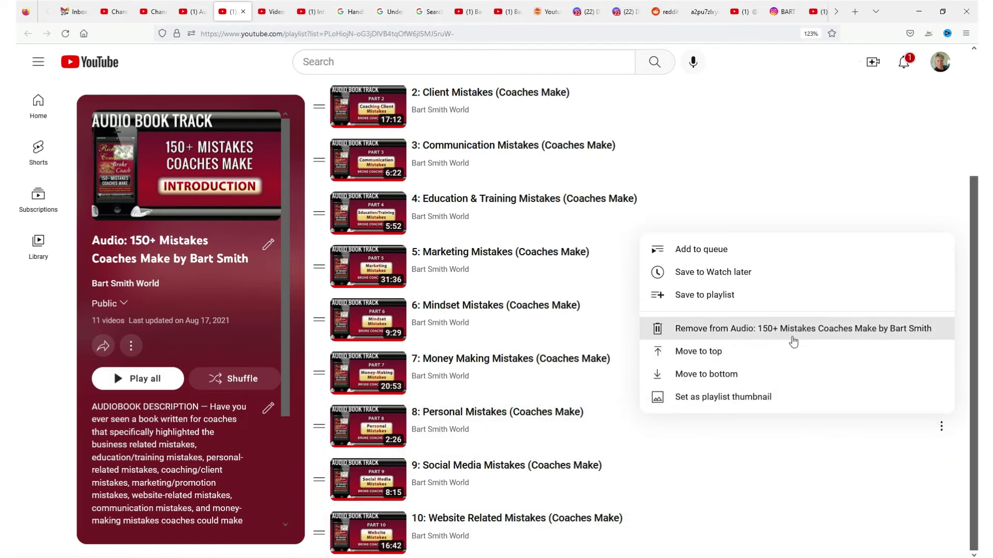
pyautogui.moveTo(866, 336)
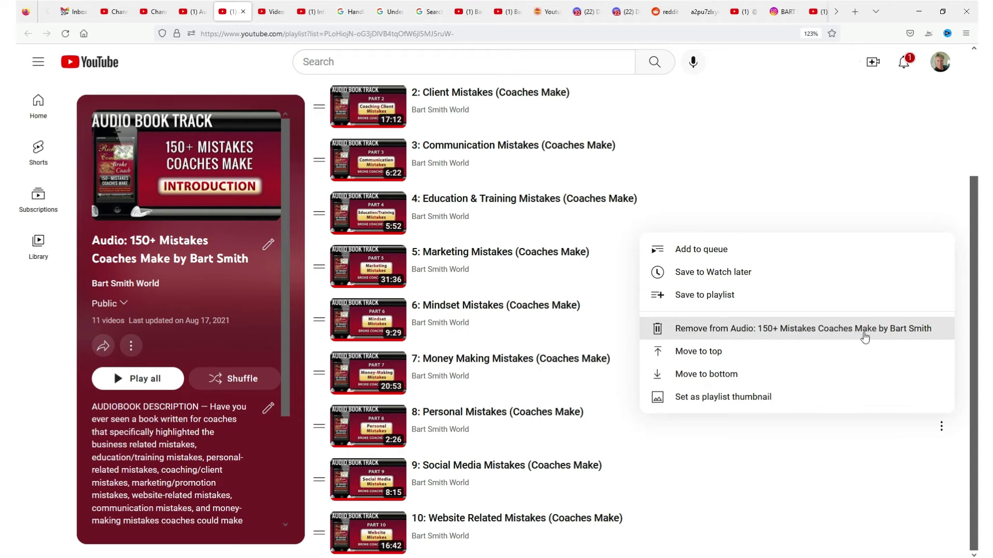
pyautogui.moveTo(976, 476)
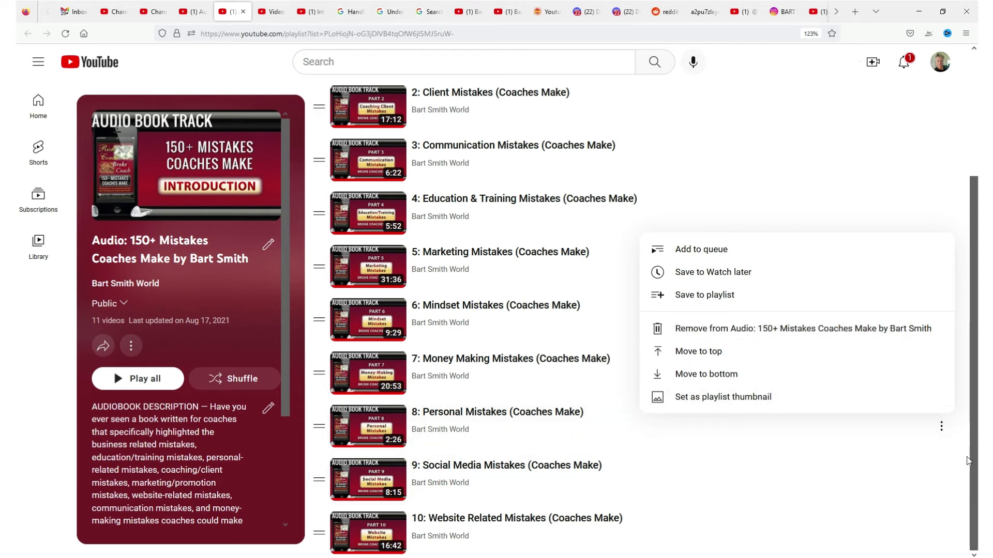